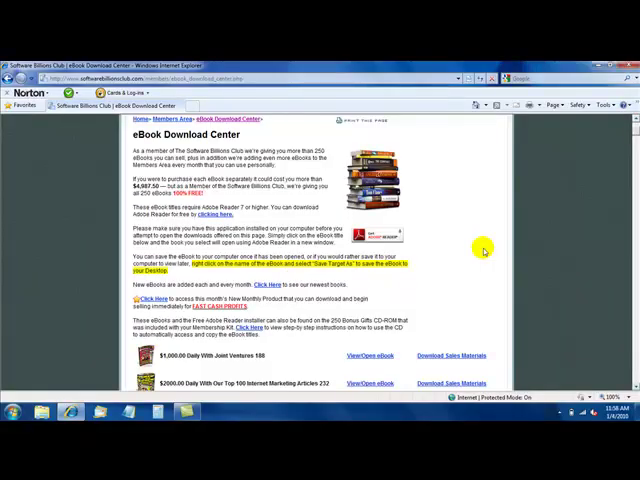
- Scroll down to the eBook list with Download Sales Materials links
{"action": "scroll", "scroll_direction": "down", "scroll_amount": 3}
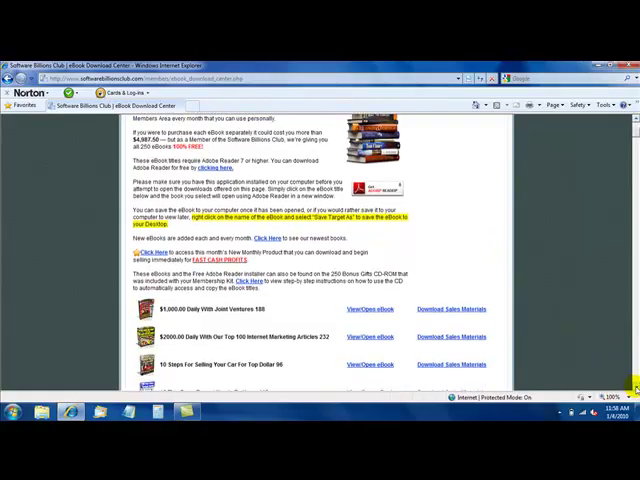
{"action": "scroll", "scroll_direction": "down", "scroll_amount": 3}
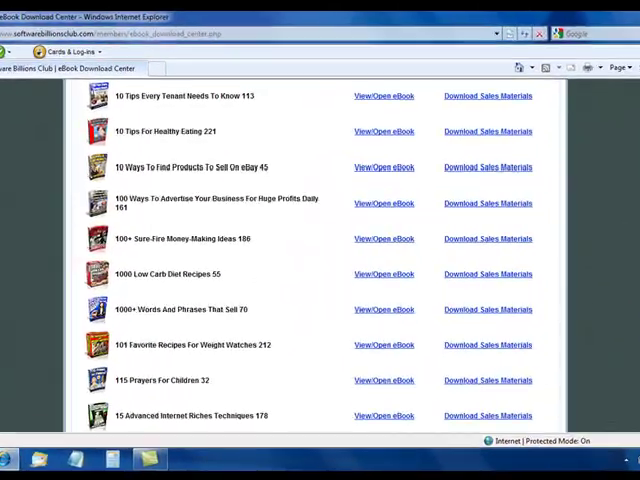
{"action": "scroll", "scroll_direction": "down", "scroll_amount": 3}
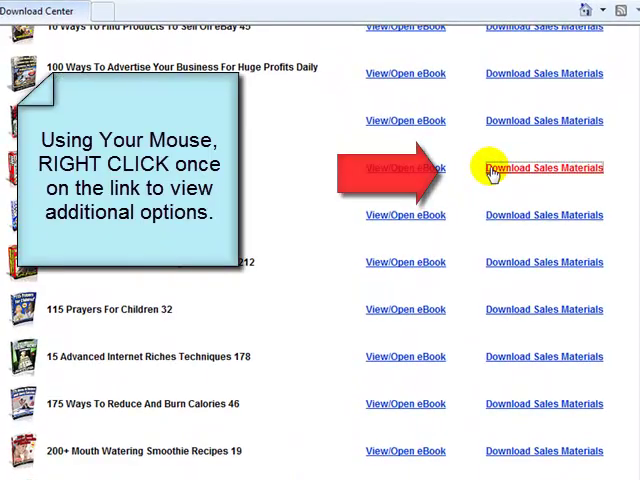
- Save the 1000 Low Carb Diet Recipes sales materials to the desktop as 55
{"action": "right_click", "coordinate": [543, 167]}
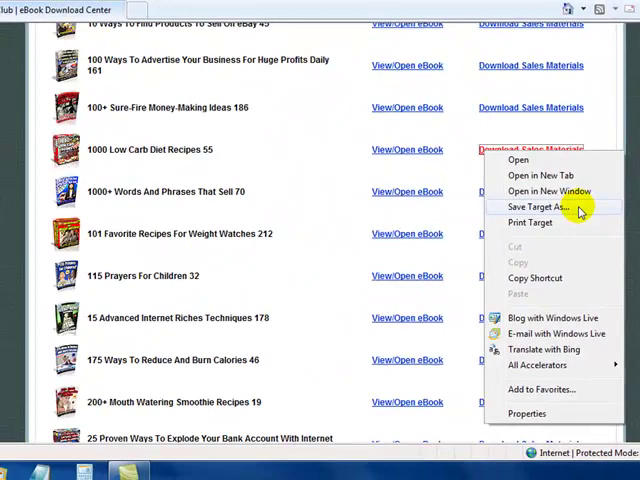
{"action": "left_click", "coordinate": [540, 207]}
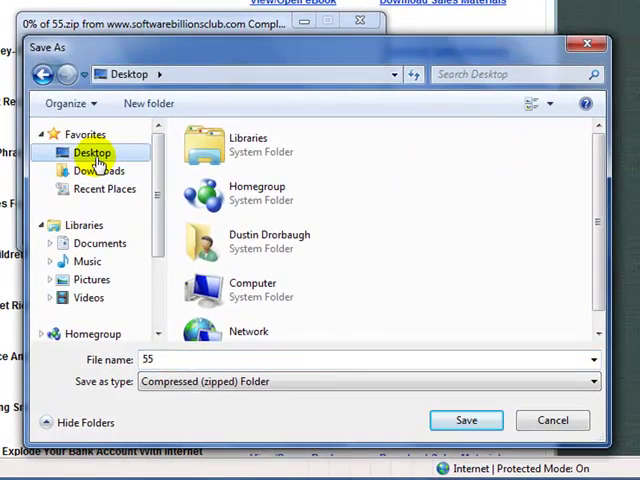
{"action": "scroll", "scroll_direction": "down", "scroll_amount": 3}
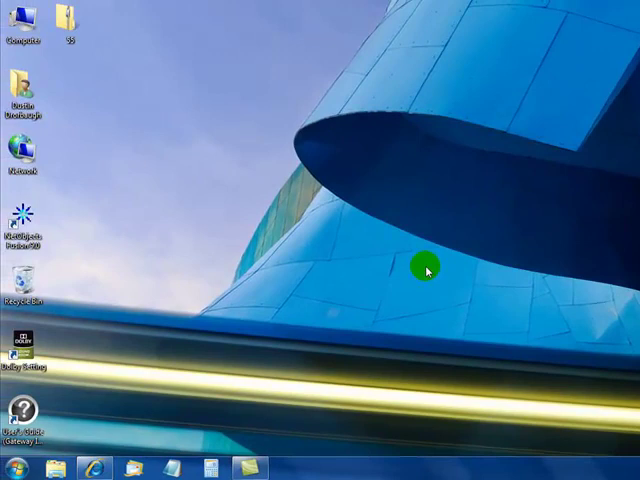
- Drag the 55 zip icon to open desktop space and open it
{"action": "left_click_drag", "start_coordinate": [68, 25], "coordinate": [210, 90]}
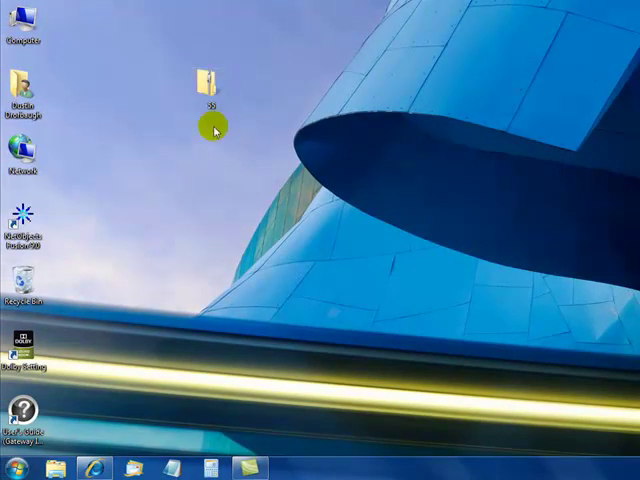
{"action": "double_click", "coordinate": [207, 80]}
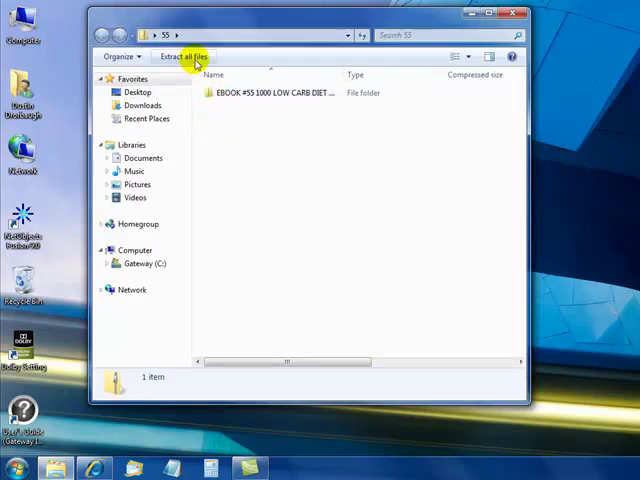
- Extract all files from the 55 zip into the Desktop\55 folder
{"action": "left_click", "coordinate": [184, 56]}
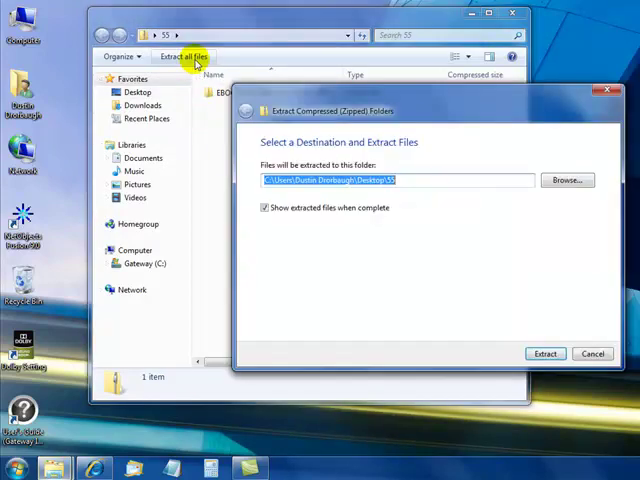
{"action": "left_click", "coordinate": [545, 353]}
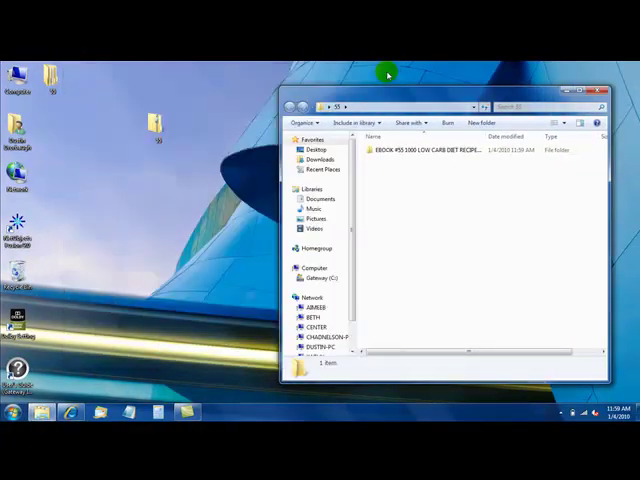
{"action": "left_click", "coordinate": [540, 106]}
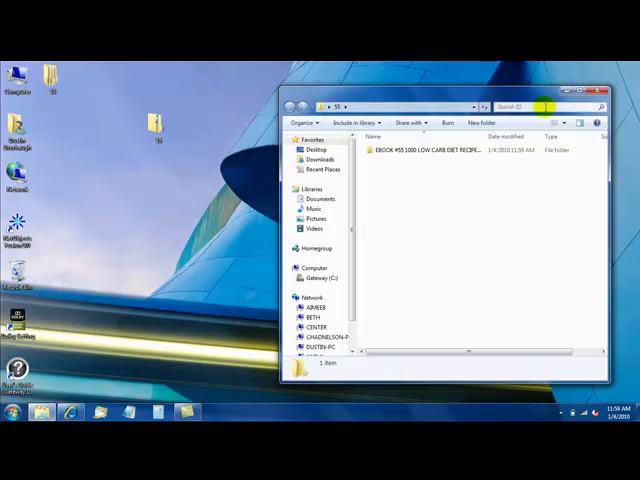